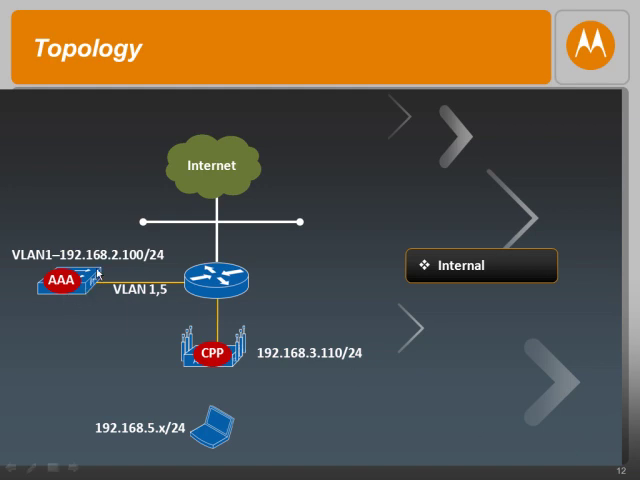
pyautogui.moveTo(188, 356)
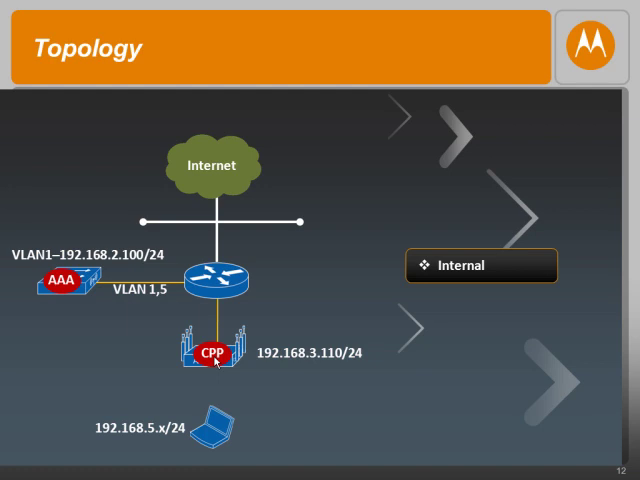
pyautogui.moveTo(68, 300)
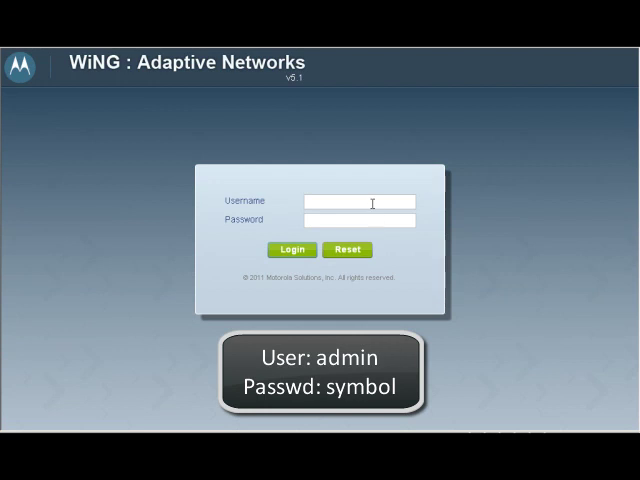
# Sign in as admin / symbol and show the Configuration device list
pyautogui.write('admin')
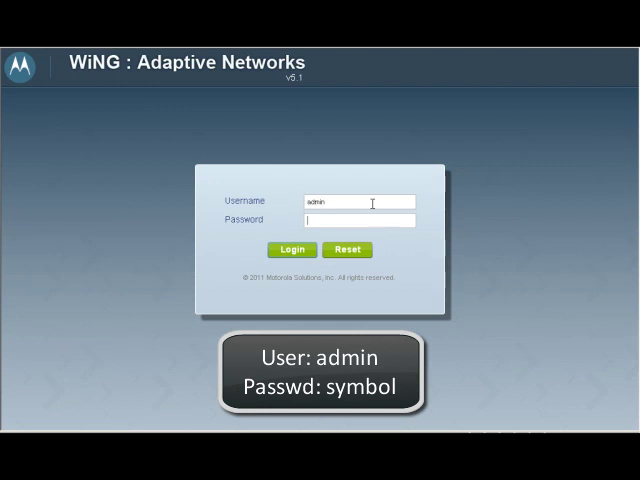
pyautogui.write('symbol')
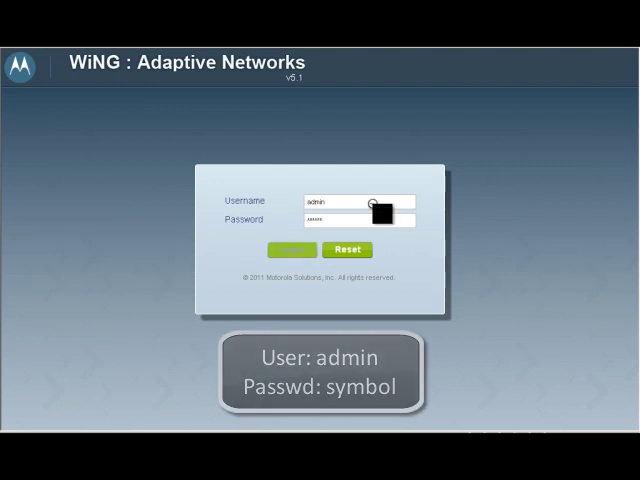
pyautogui.click(304, 250)
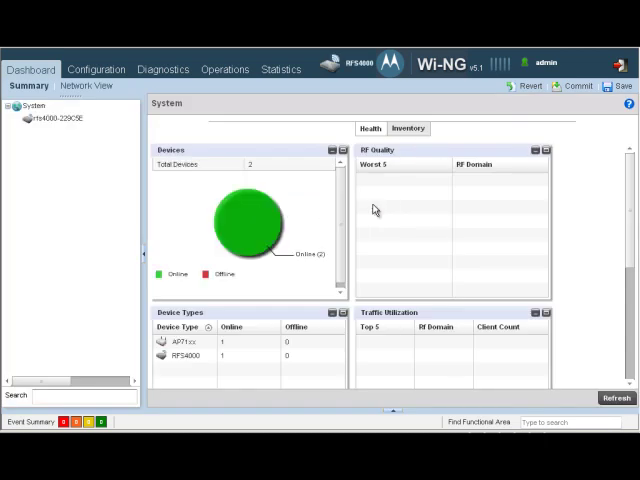
pyautogui.click(110, 68)
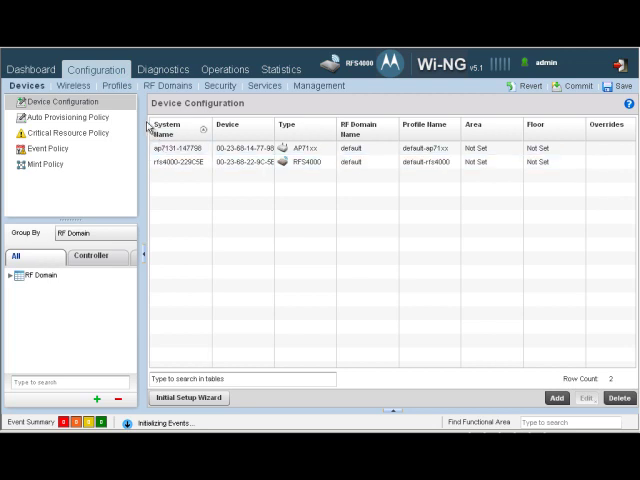
# Show the default-rfs4000 profile's Ethernet ports with ge1 trunking VLANs 1 and 5
pyautogui.click(98, 88)
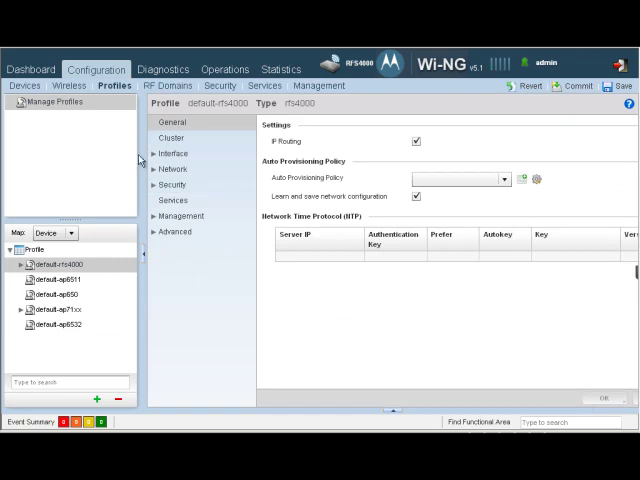
pyautogui.click(192, 168)
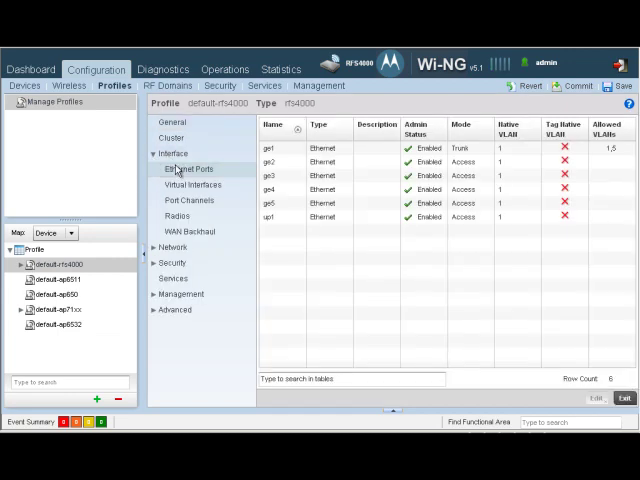
pyautogui.click(268, 148)
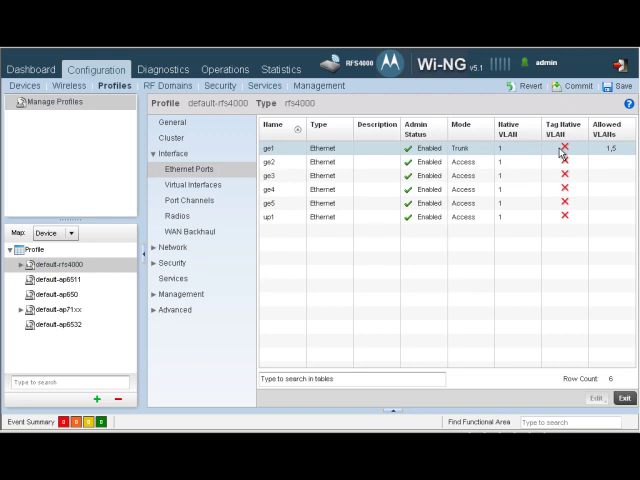
pyautogui.moveTo(610, 152)
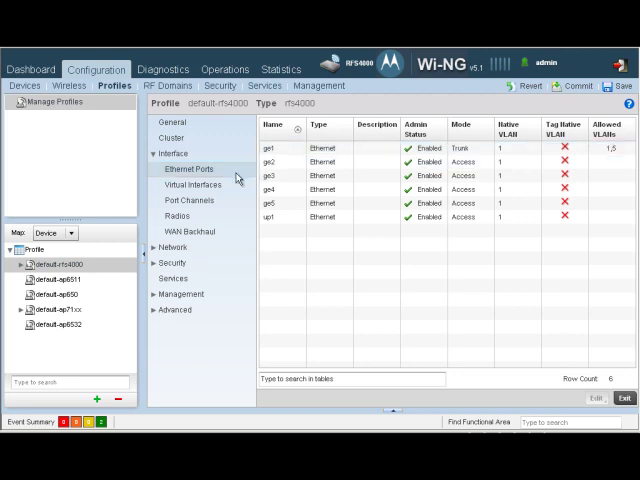
# Review the profile's vlan1 virtual interface, then list the captive portal policies
pyautogui.click(190, 184)
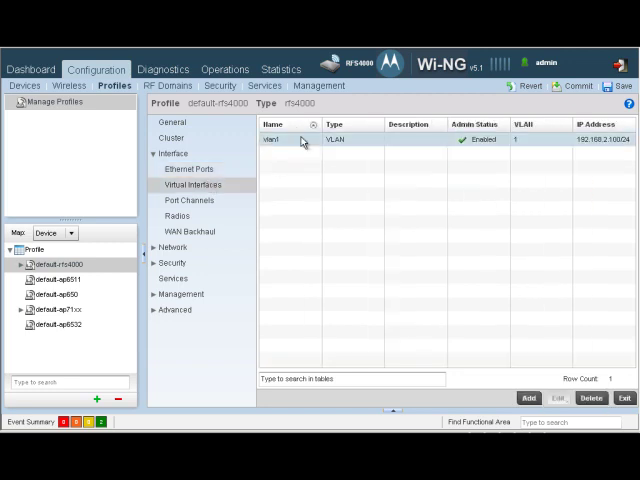
pyautogui.moveTo(552, 148)
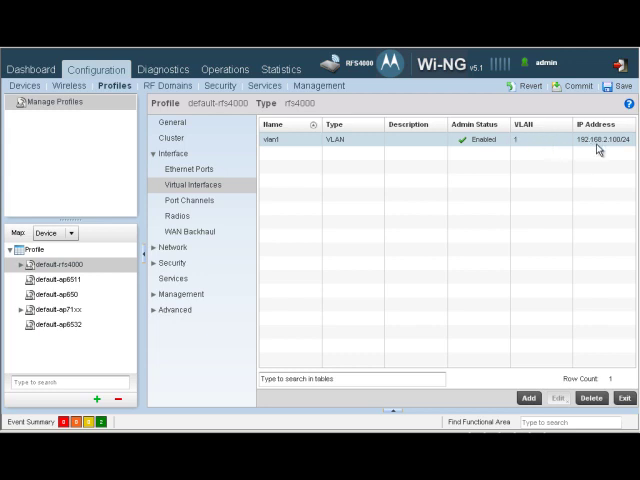
pyautogui.moveTo(288, 242)
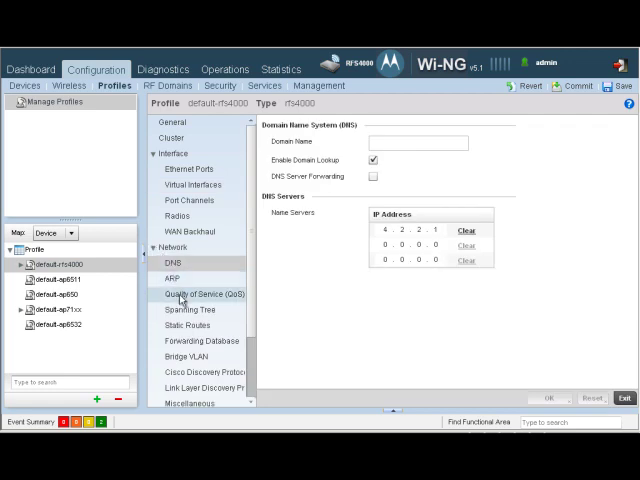
pyautogui.moveTo(184, 316)
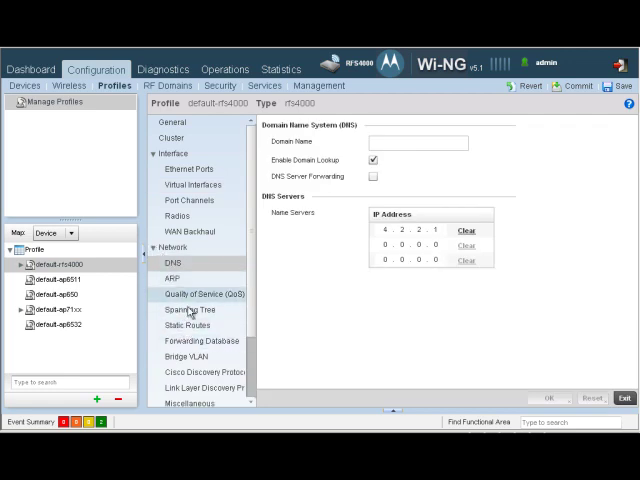
pyautogui.click(184, 324)
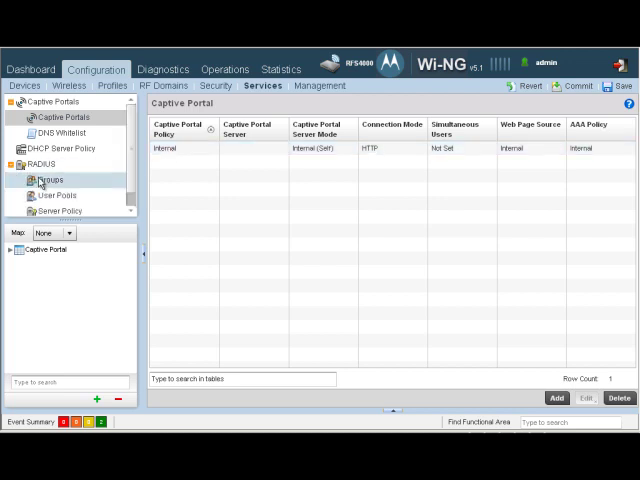
# Review the GuestUser RADIUS pool and Guest server policy, then show the Wireless LANs list
pyautogui.click(48, 180)
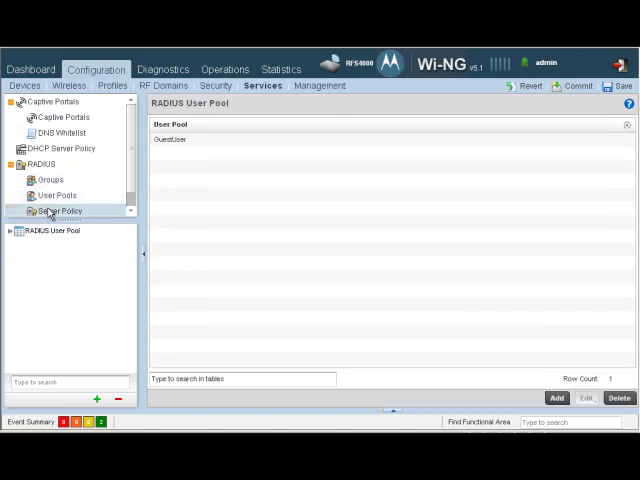
pyautogui.click(62, 210)
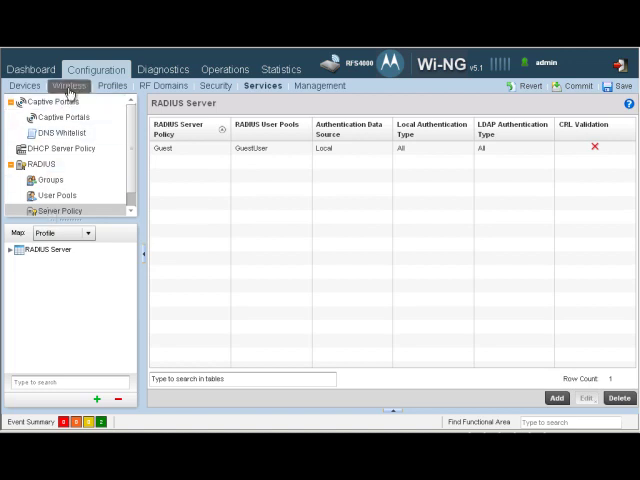
pyautogui.click(72, 86)
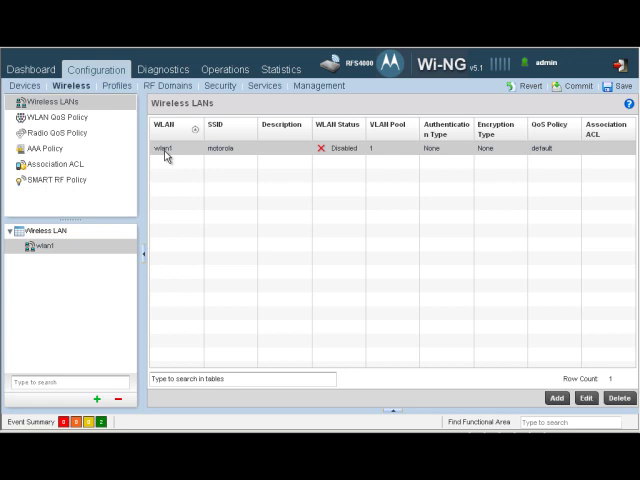
pyautogui.moveTo(508, 360)
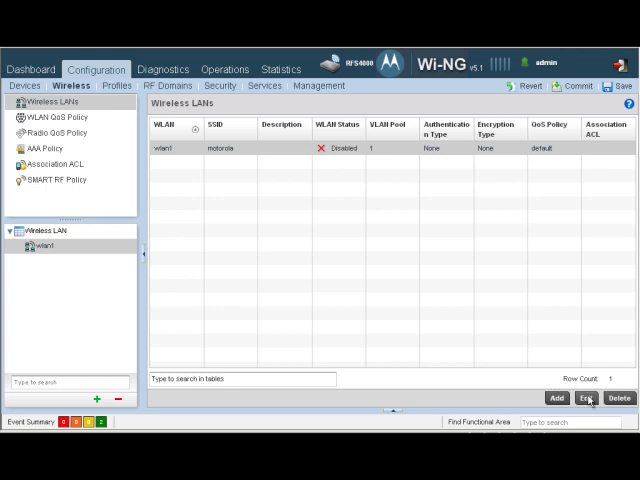
# Give wlan1 SSID Guest-Internal on single VLAN 5 and save it
pyautogui.click(586, 398)
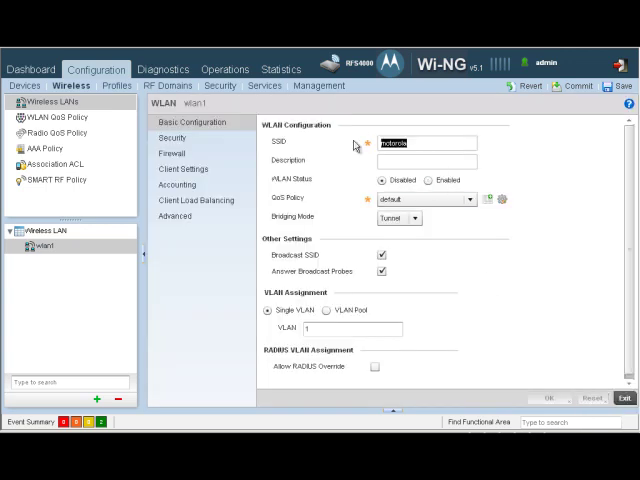
pyautogui.write('Guest-')
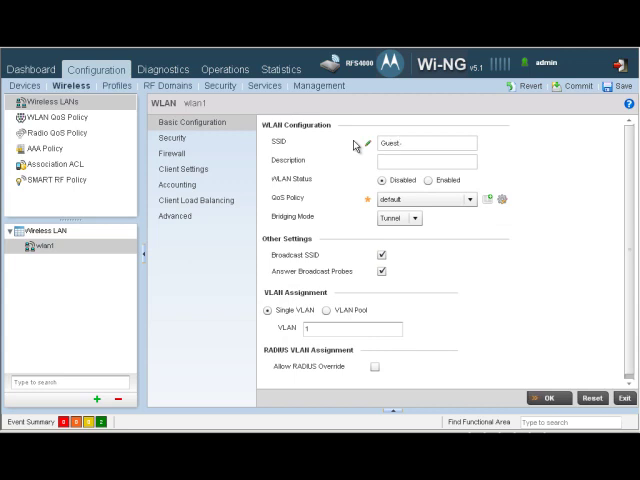
pyautogui.write('Internal')
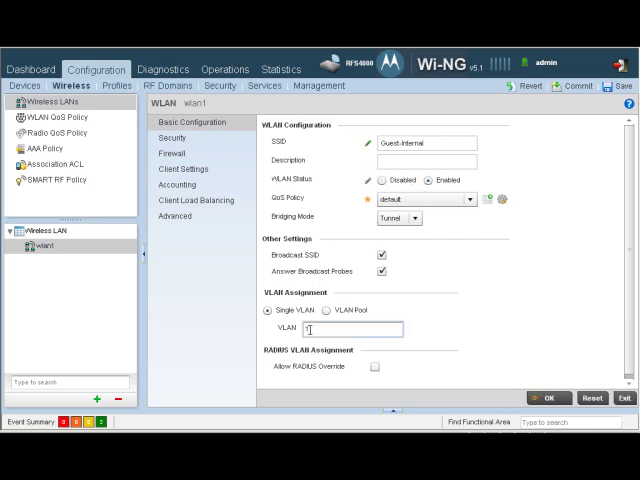
pyautogui.write('5')
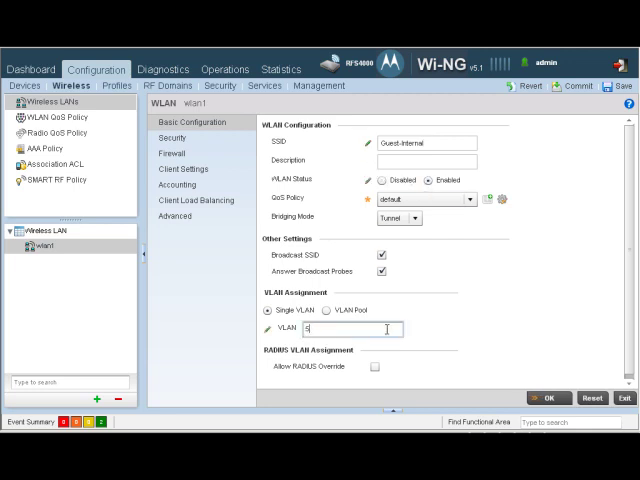
pyautogui.click(556, 392)
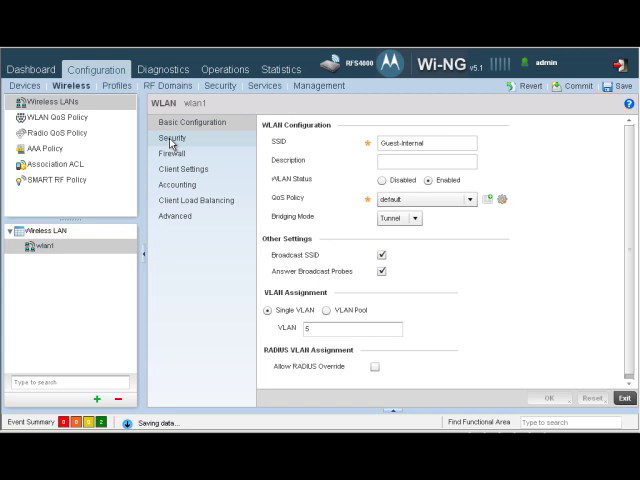
# Enforce the internal captive portal policy on wlan1's open security and commit
pyautogui.click(172, 136)
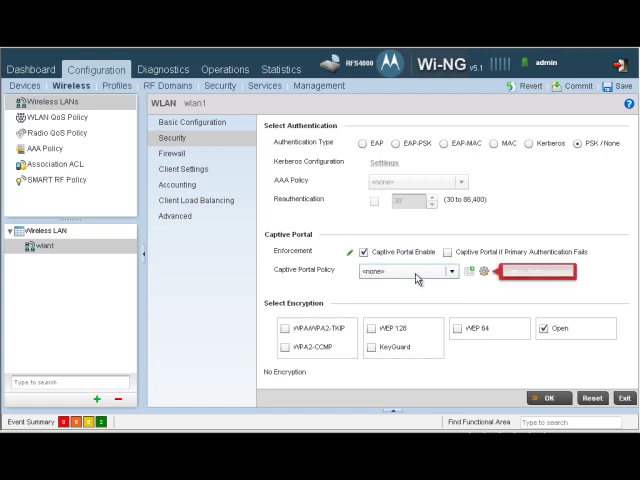
pyautogui.click(454, 272)
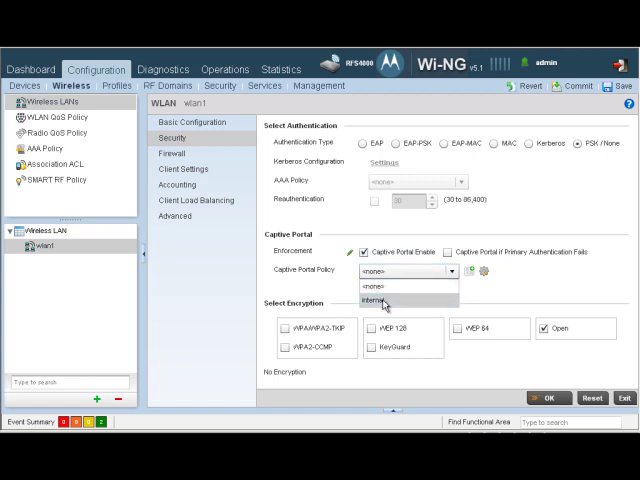
pyautogui.click(386, 300)
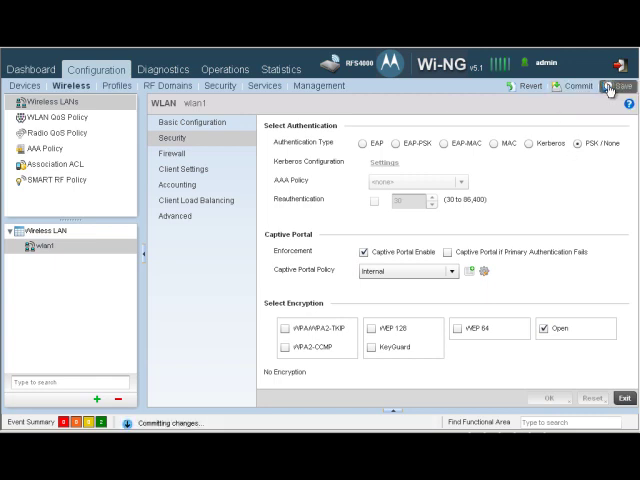
pyautogui.click(612, 92)
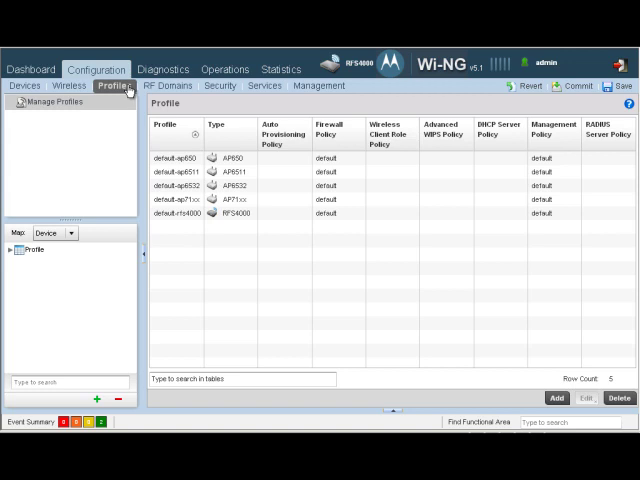
# Navigate to the default-ap71xx profile's services settings
pyautogui.click(180, 188)
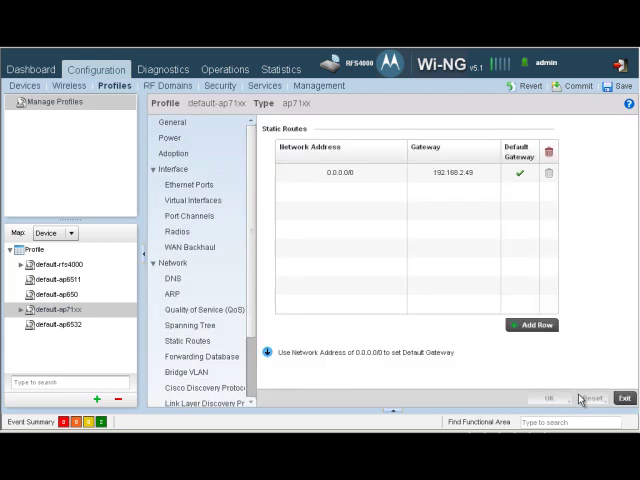
pyautogui.click(560, 170)
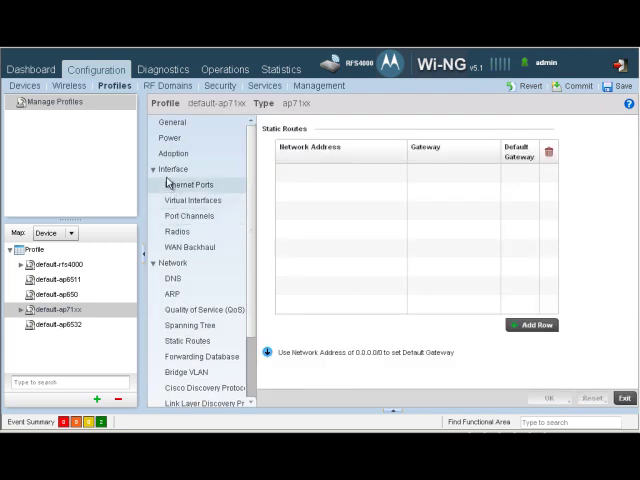
pyautogui.click(158, 168)
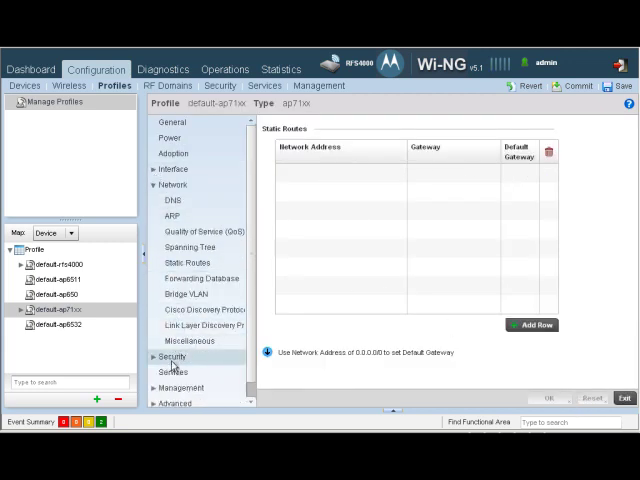
pyautogui.click(172, 380)
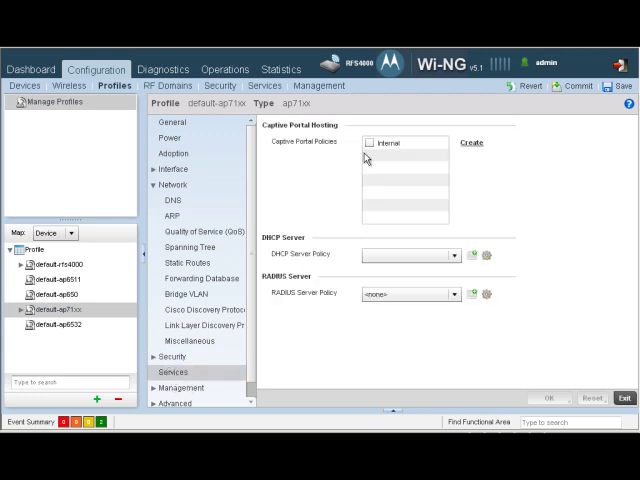
# Host the internal captive portal policy on default-ap71xx and commit
pyautogui.click(370, 140)
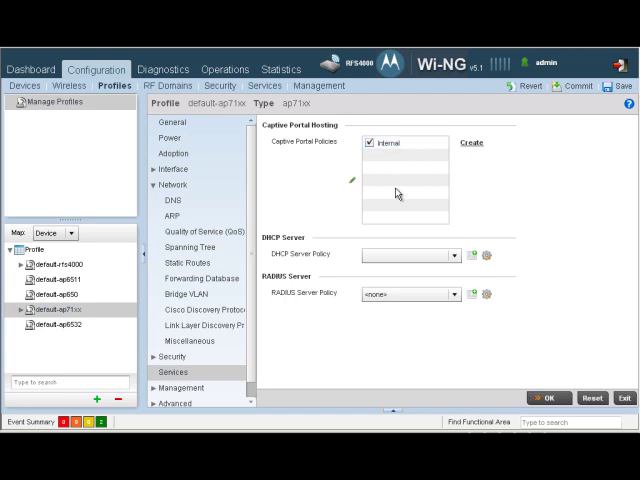
pyautogui.click(548, 394)
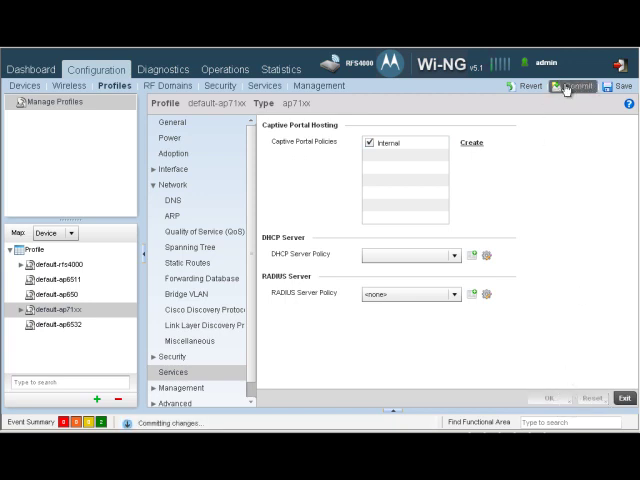
pyautogui.click(614, 88)
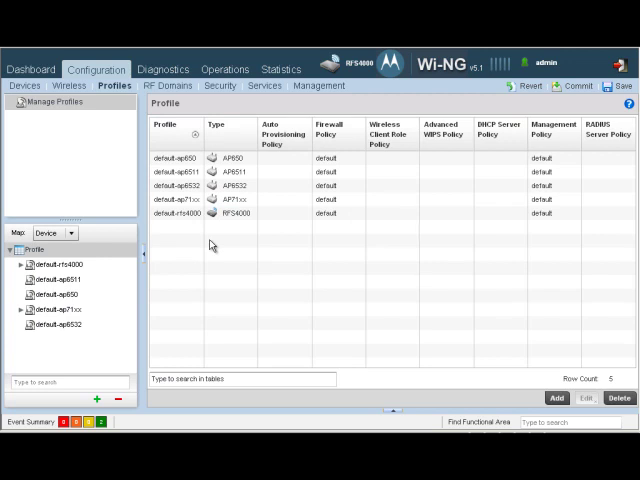
# Assign the Guest RADIUS server policy to default-rfs4000's services and commit
pyautogui.click(180, 216)
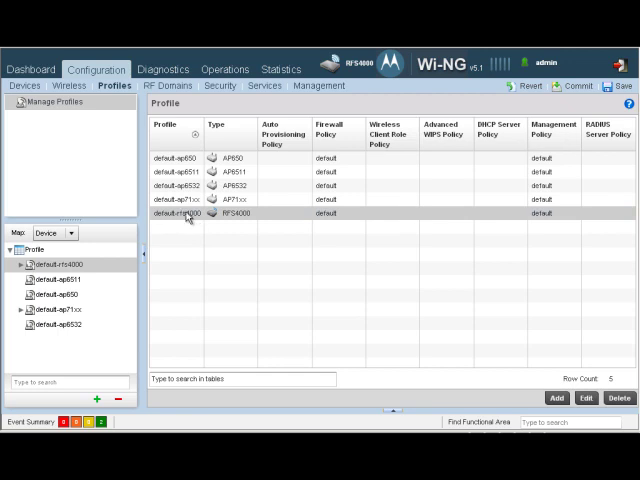
pyautogui.moveTo(466, 336)
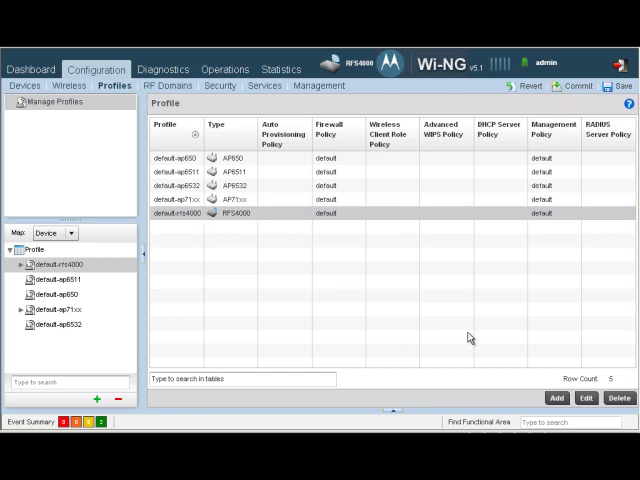
pyautogui.doubleClick(184, 212)
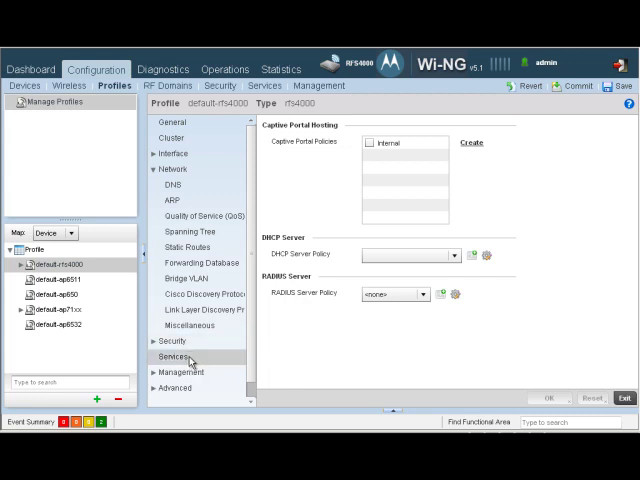
pyautogui.moveTo(342, 160)
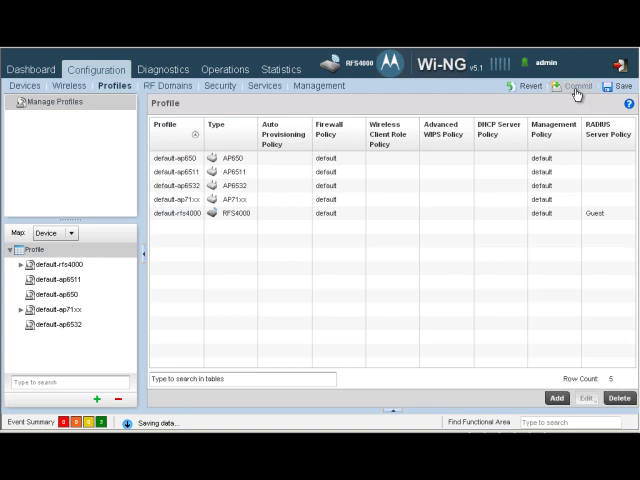
pyautogui.click(568, 90)
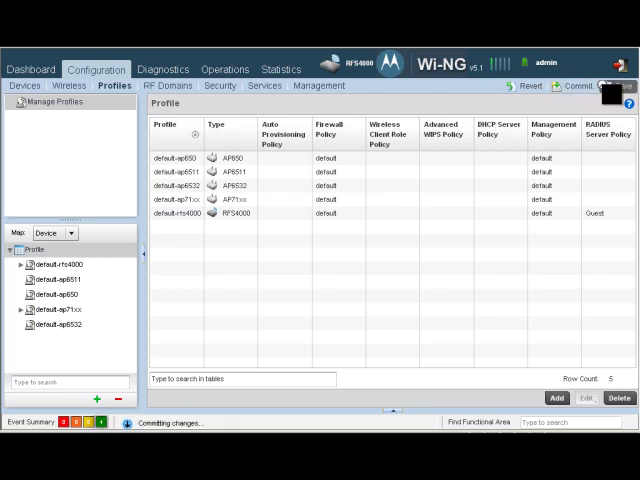
# Map wlan1 onto radio1 of the default-ap71xx profile
pyautogui.click(612, 96)
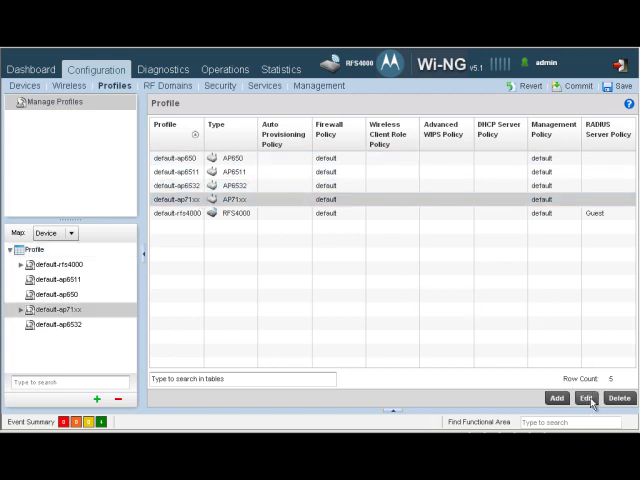
pyautogui.click(588, 394)
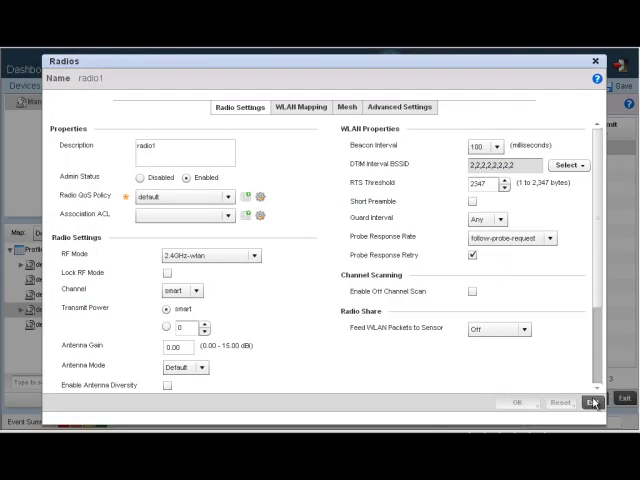
pyautogui.click(300, 108)
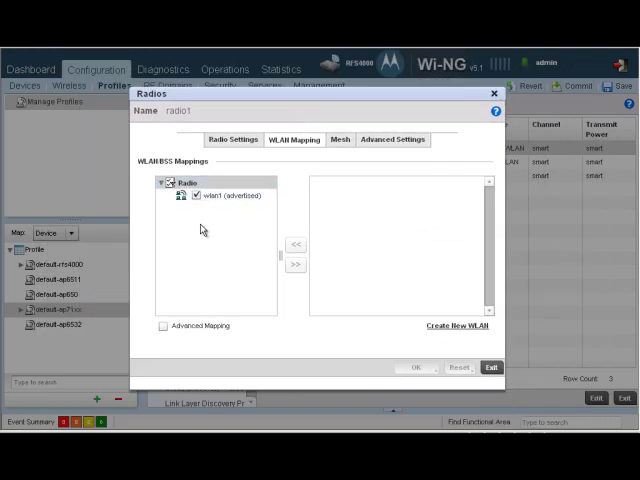
pyautogui.moveTo(262, 222)
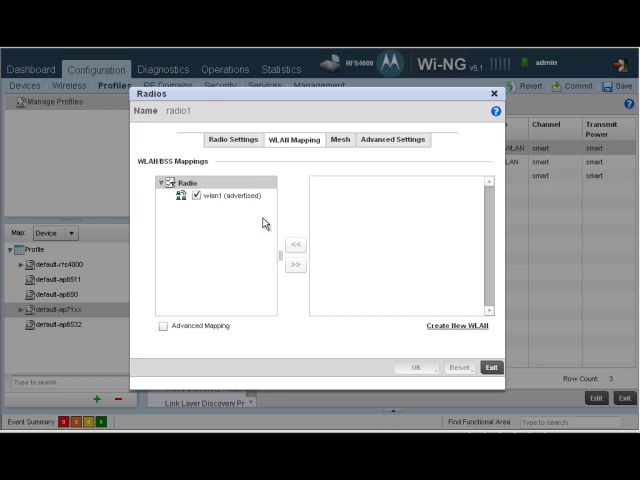
pyautogui.moveTo(402, 258)
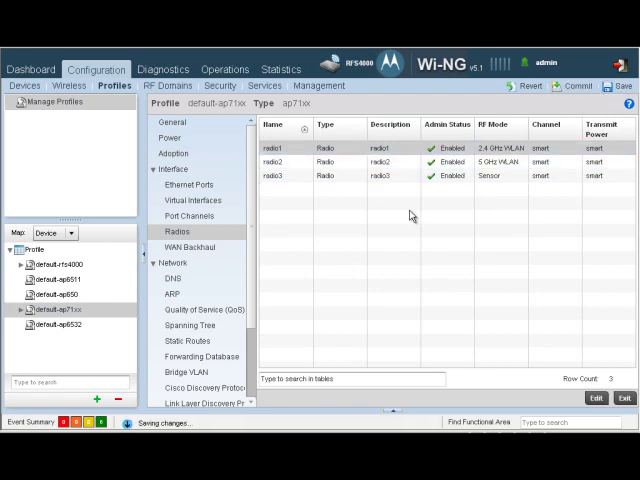
pyautogui.moveTo(392, 218)
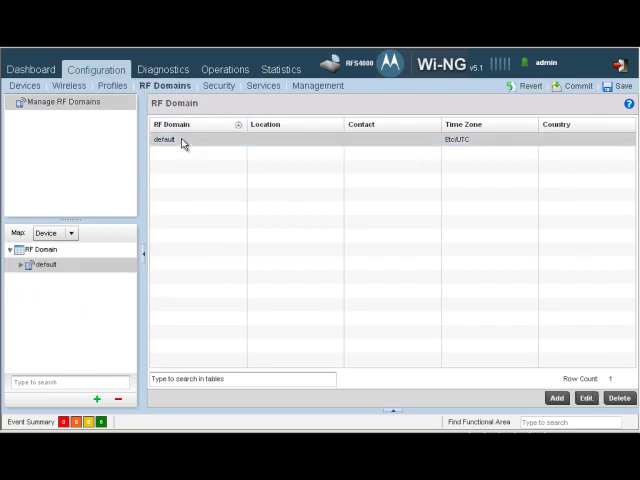
# Choose a country for the default RF domain, then commit and save the configuration
pyautogui.doubleClick(170, 138)
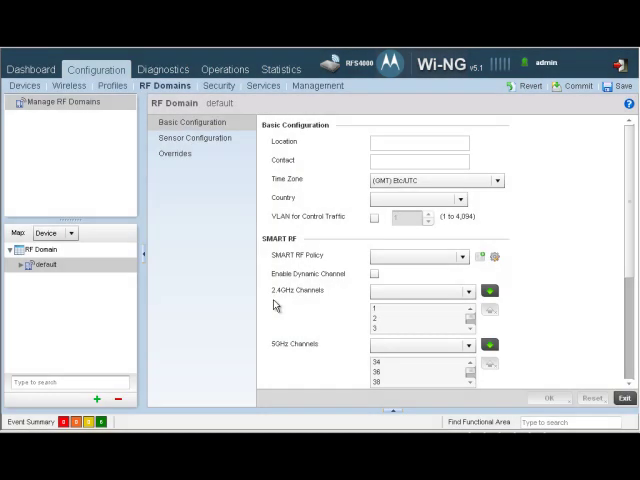
pyautogui.click(472, 198)
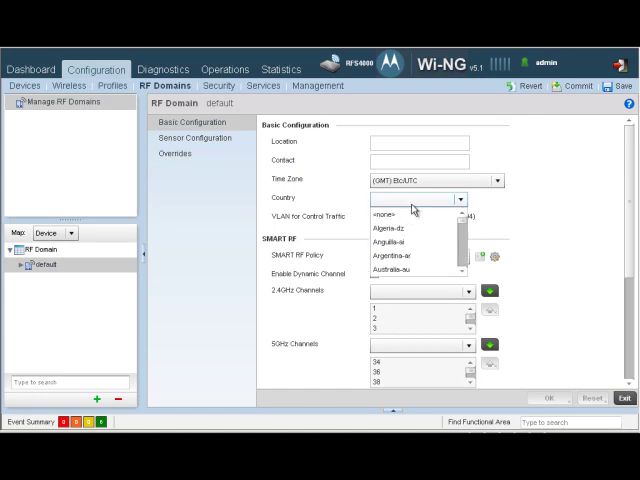
pyautogui.scroll(-3)
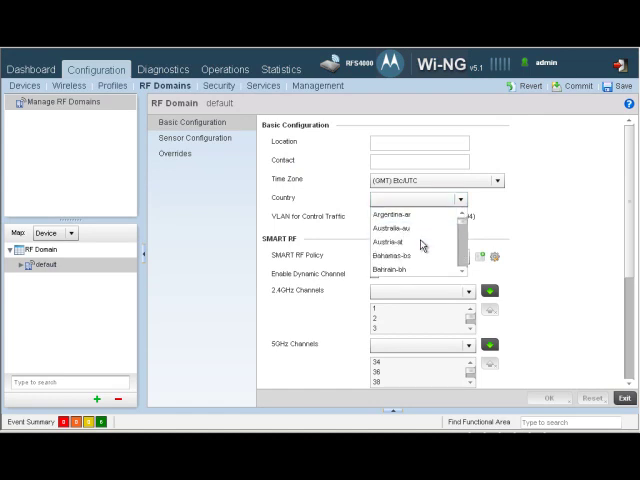
pyautogui.scroll(-3)
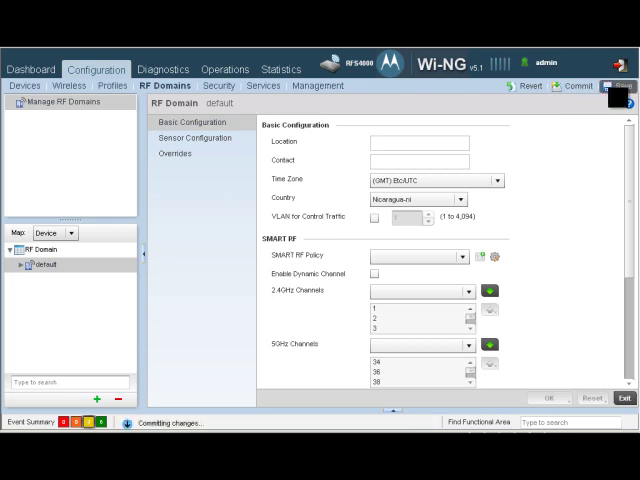
pyautogui.click(620, 88)
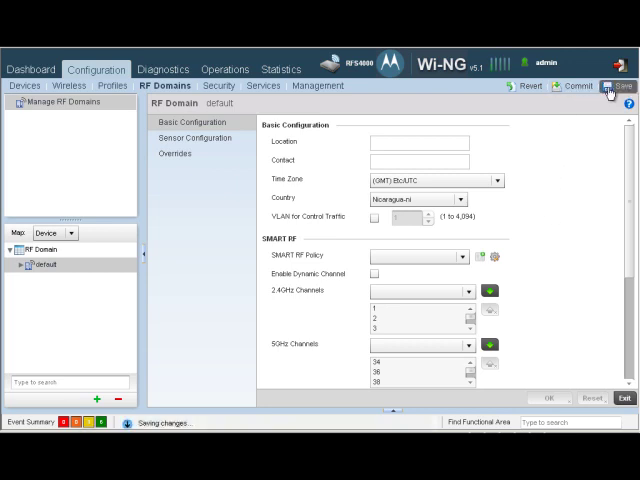
pyautogui.click(618, 84)
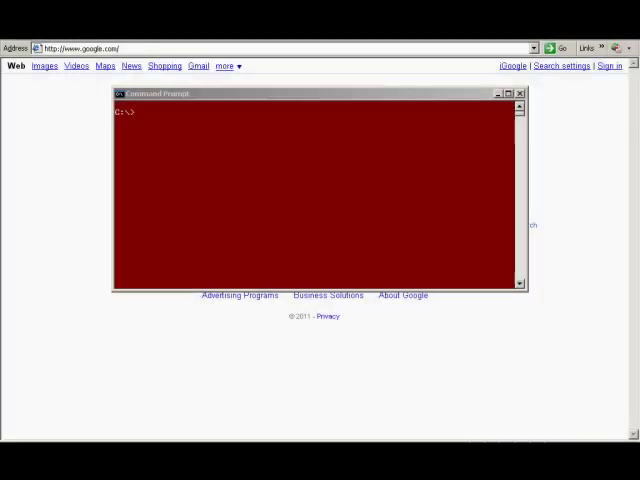
pyautogui.moveTo(320, 294)
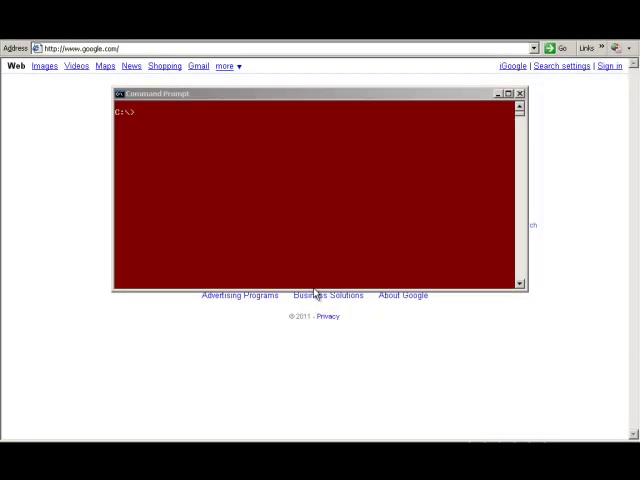
pyautogui.moveTo(320, 284)
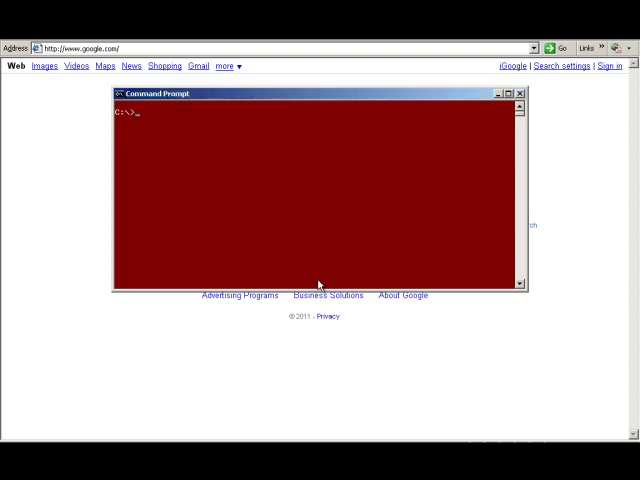
# Run ipconfig to list the adapters and confirm the wireless connection has an IP address
pyautogui.write('ipconfig')
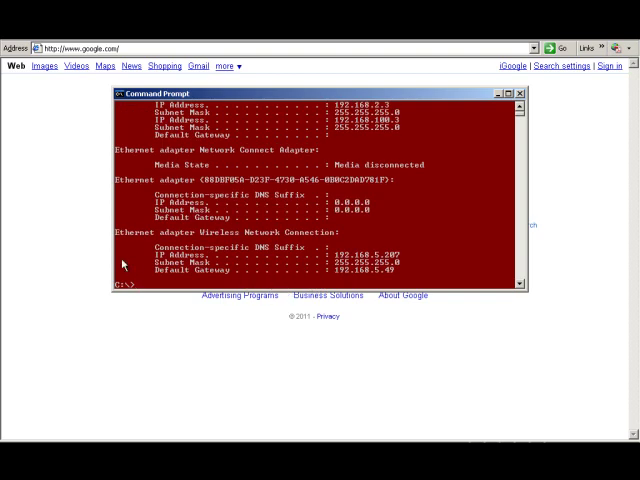
pyautogui.moveTo(292, 288)
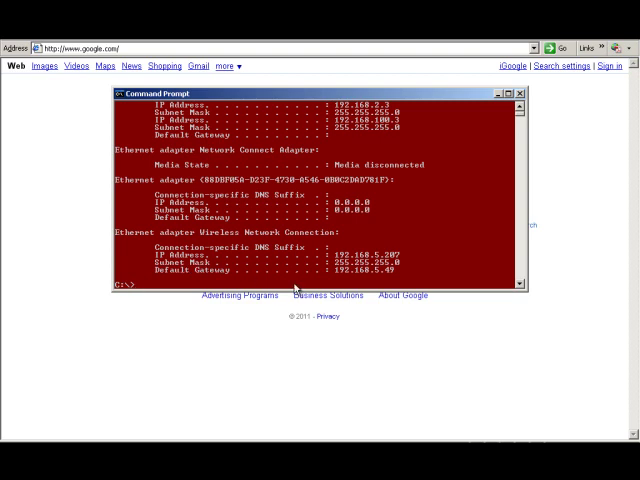
pyautogui.moveTo(330, 282)
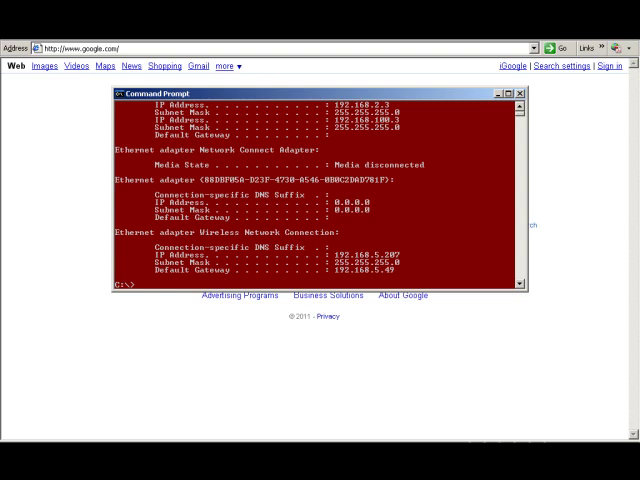
# Enter a web address in the browser to get redirected to the guest login page
pyautogui.click(524, 92)
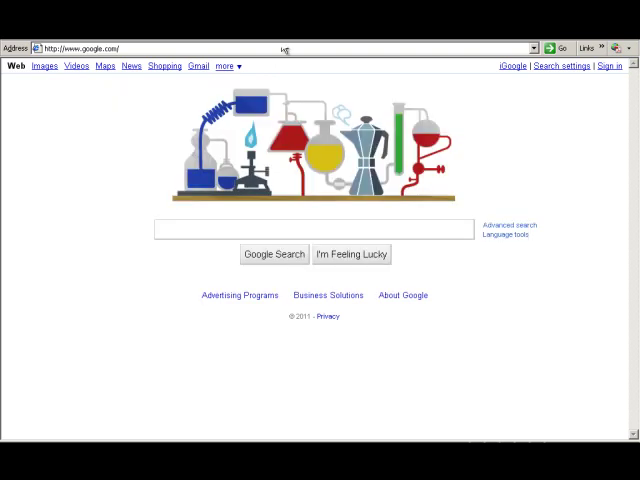
pyautogui.write('gin.html?hs_server=192')
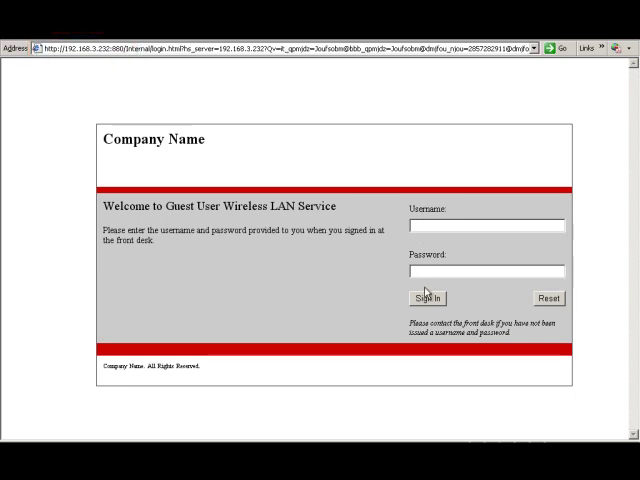
pyautogui.moveTo(412, 252)
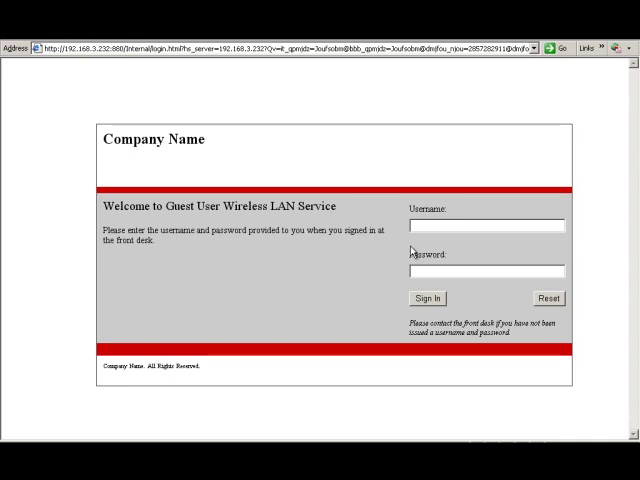
pyautogui.moveTo(200, 210)
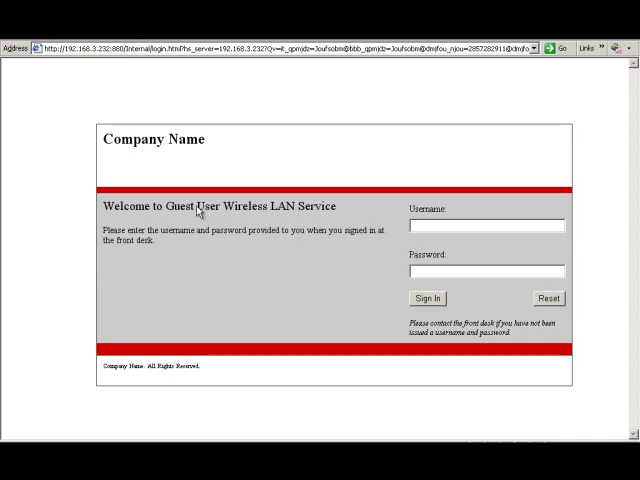
pyautogui.moveTo(404, 208)
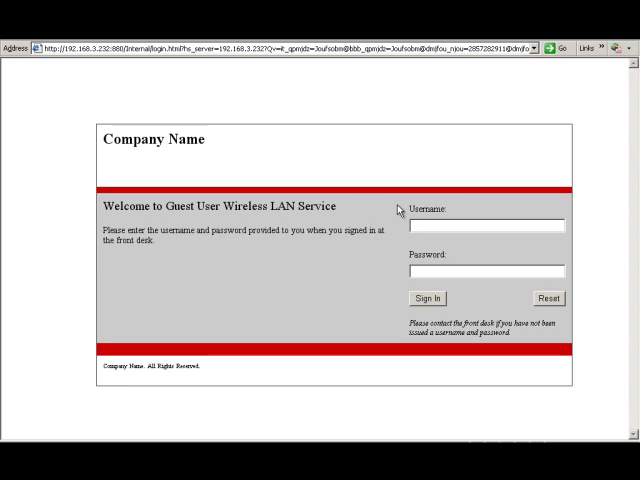
# Sign in to the guest portal as user 'moto1' with its password
pyautogui.write('moto1')
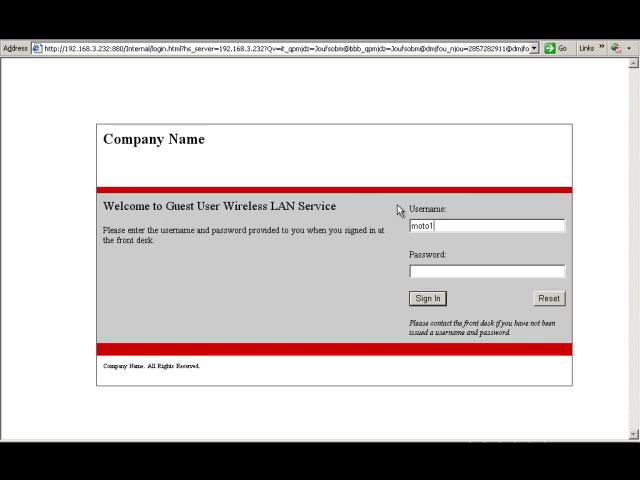
pyautogui.write('••')
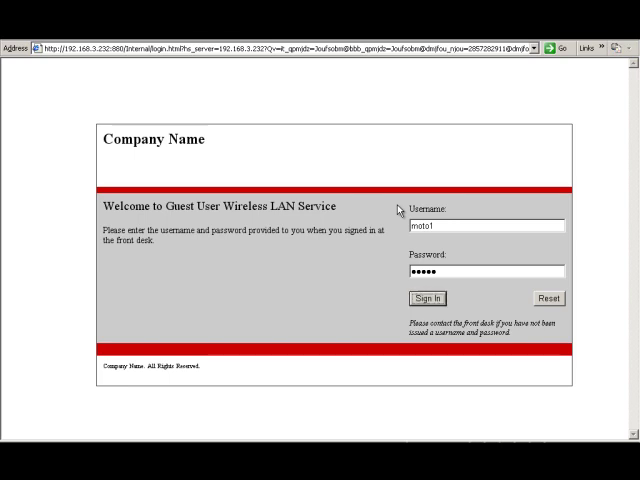
pyautogui.click(424, 298)
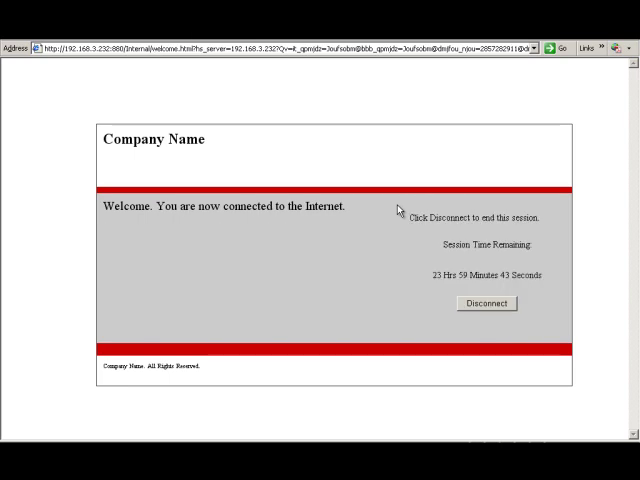